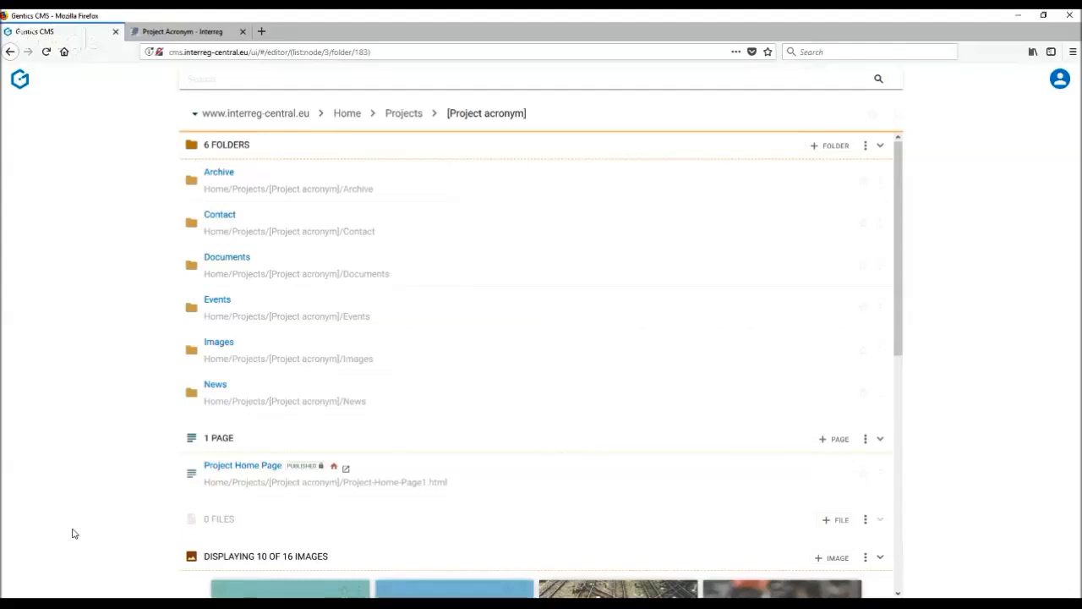
- Open the News folder and scroll to the News Archive page preview
{"action": "left_click", "coordinate": [215, 384]}
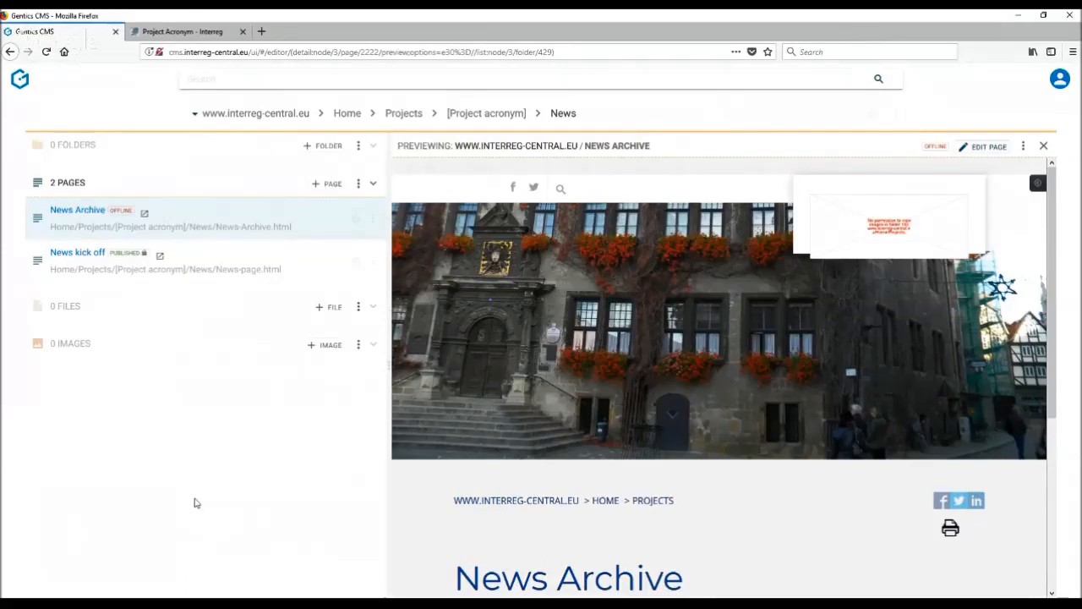
{"action": "scroll", "scroll_direction": "down", "scroll_amount": 3}
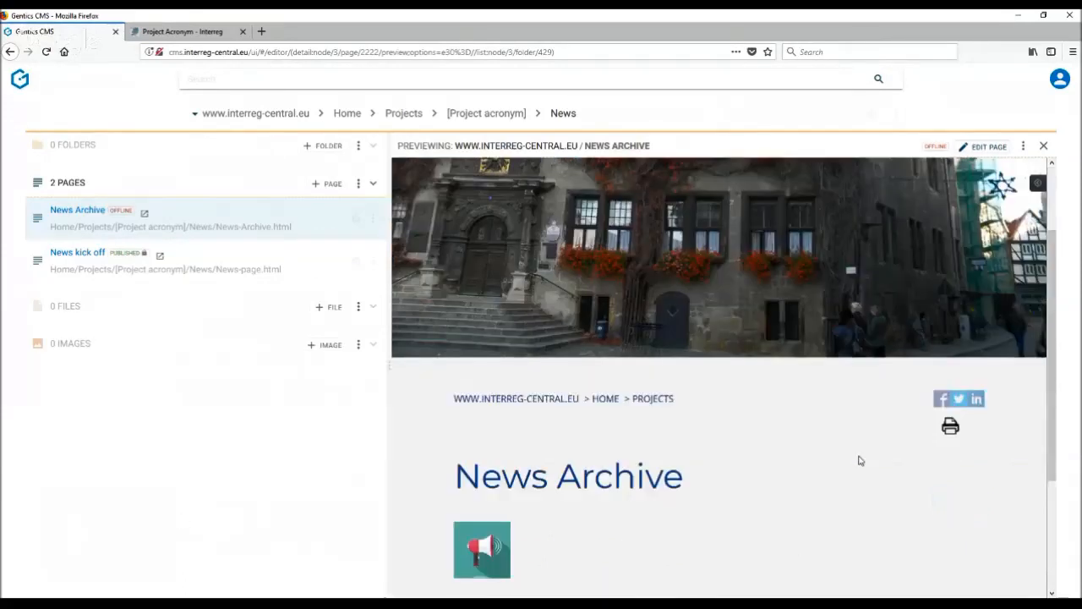
{"action": "scroll", "scroll_direction": "down", "scroll_amount": 3}
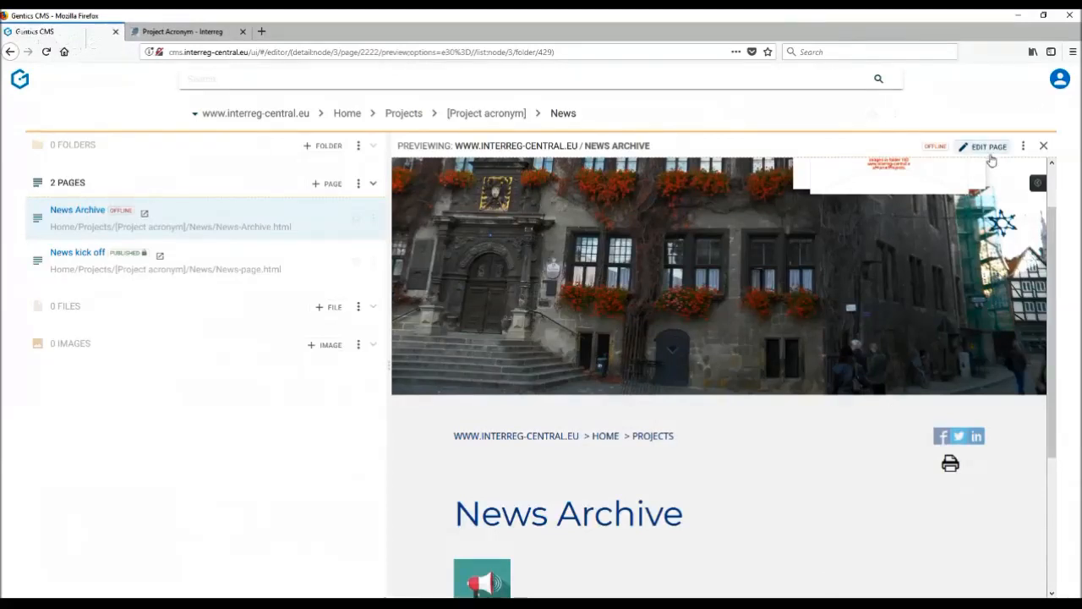
- Put the News Archive page into edit mode and select its headline
{"action": "left_click", "coordinate": [983, 146]}
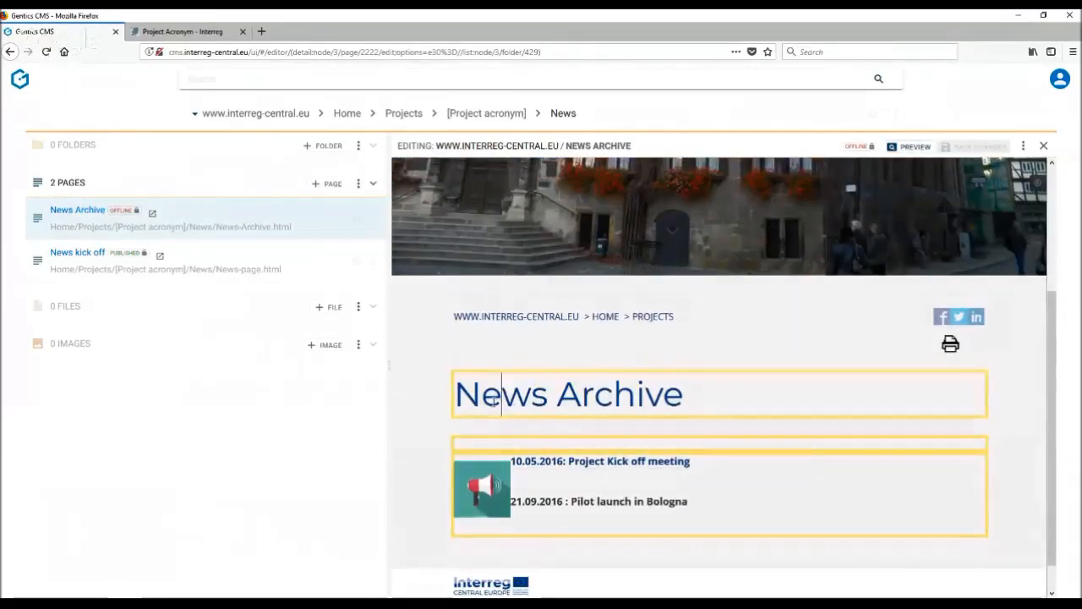
{"action": "left_click", "coordinate": [568, 393]}
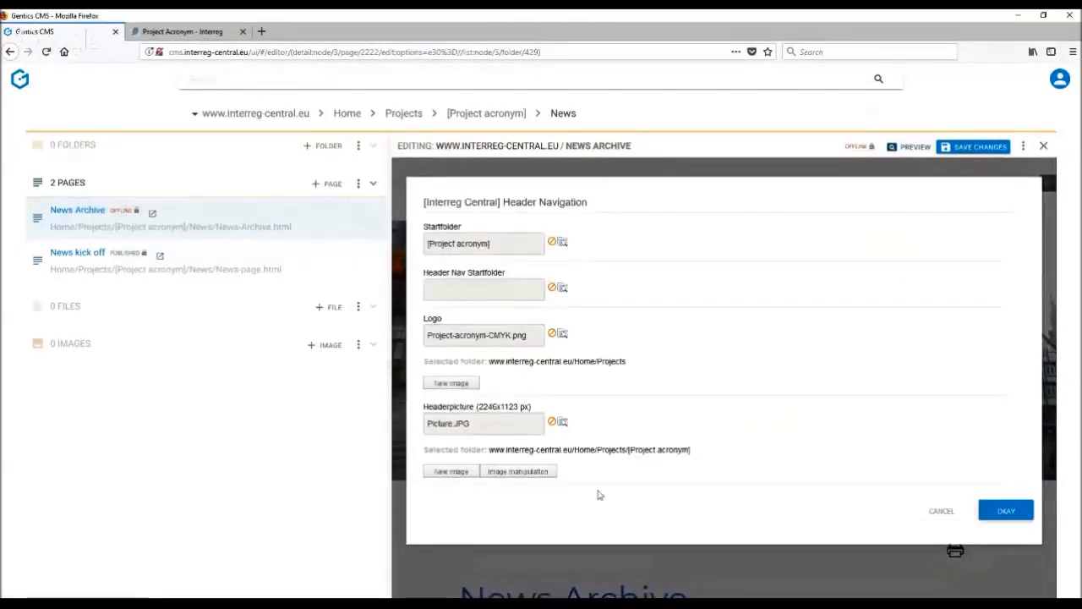
{"action": "mouse_move", "coordinate": [383, 419]}
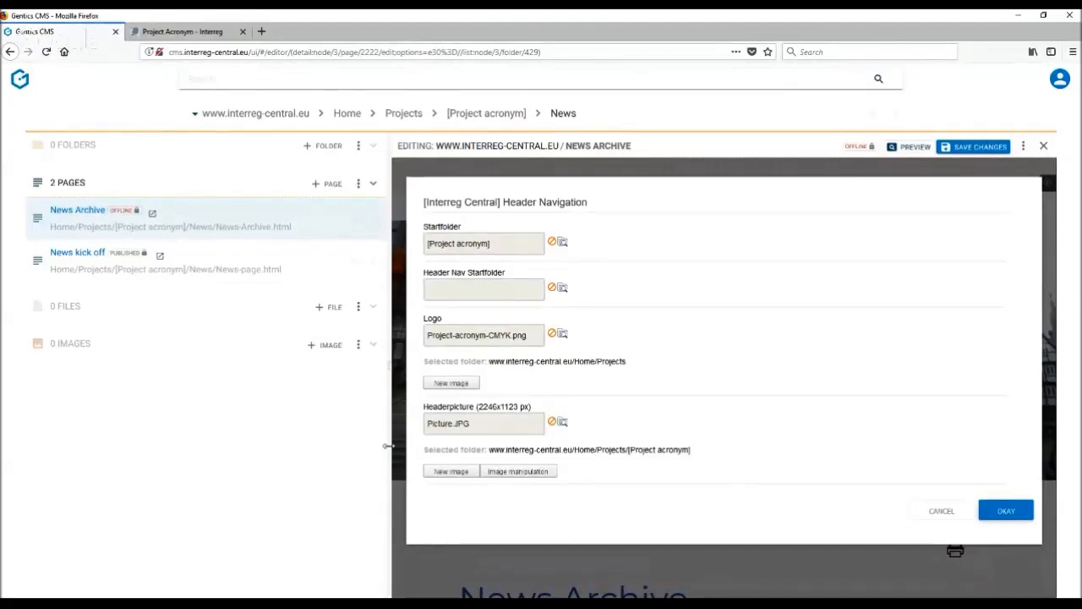
- Accept the Header Navigation settings (Startfolder, Logo, Headerpicture) with Okay
{"action": "left_click", "coordinate": [1006, 510]}
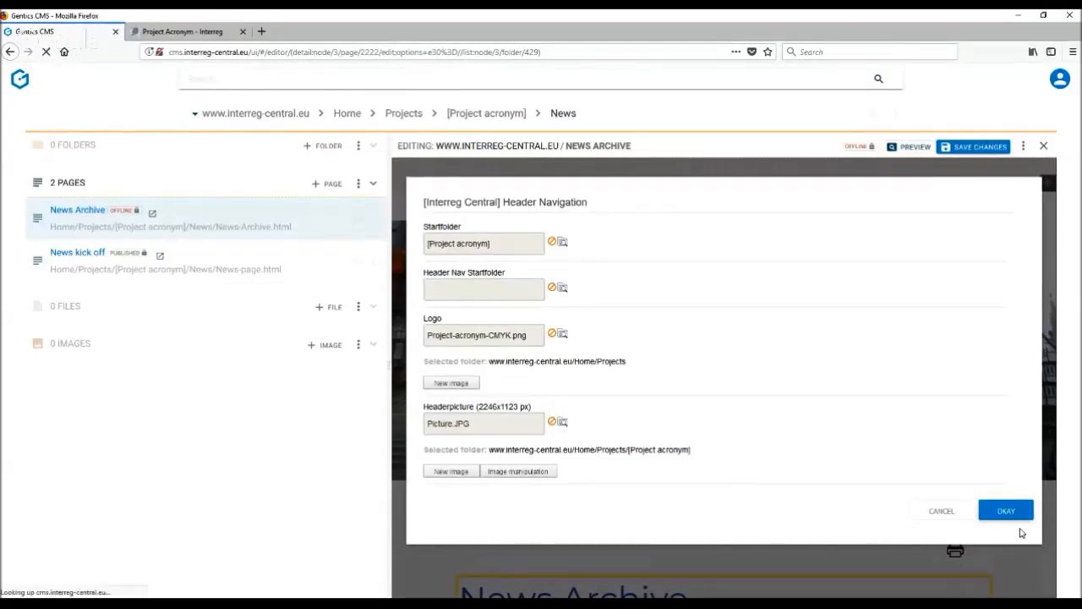
{"action": "left_click", "coordinate": [1005, 509]}
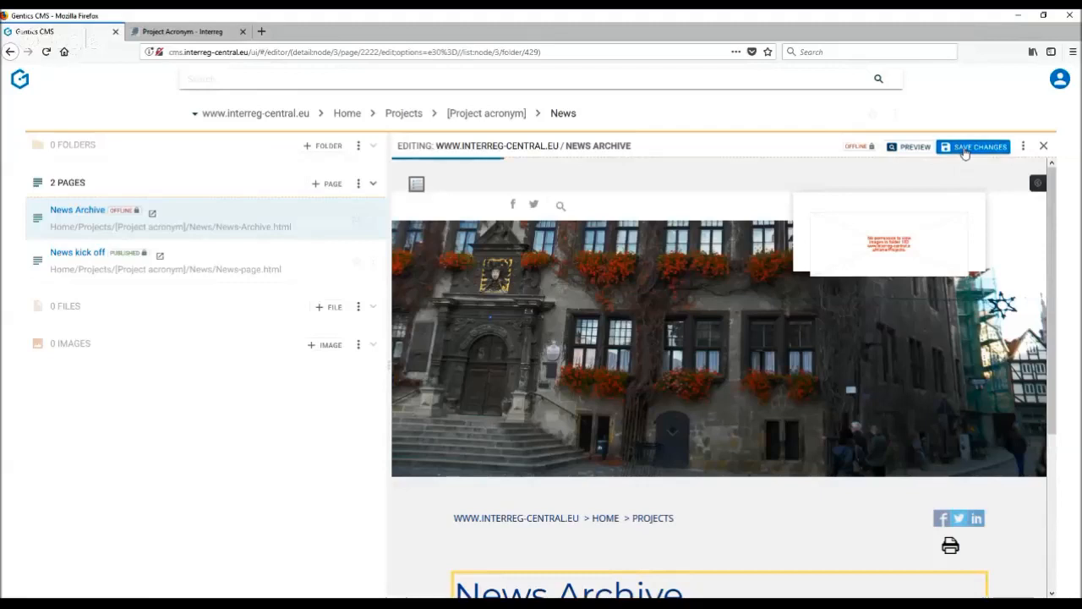
- Save the changes to the News Archive page
{"action": "left_click", "coordinate": [973, 146]}
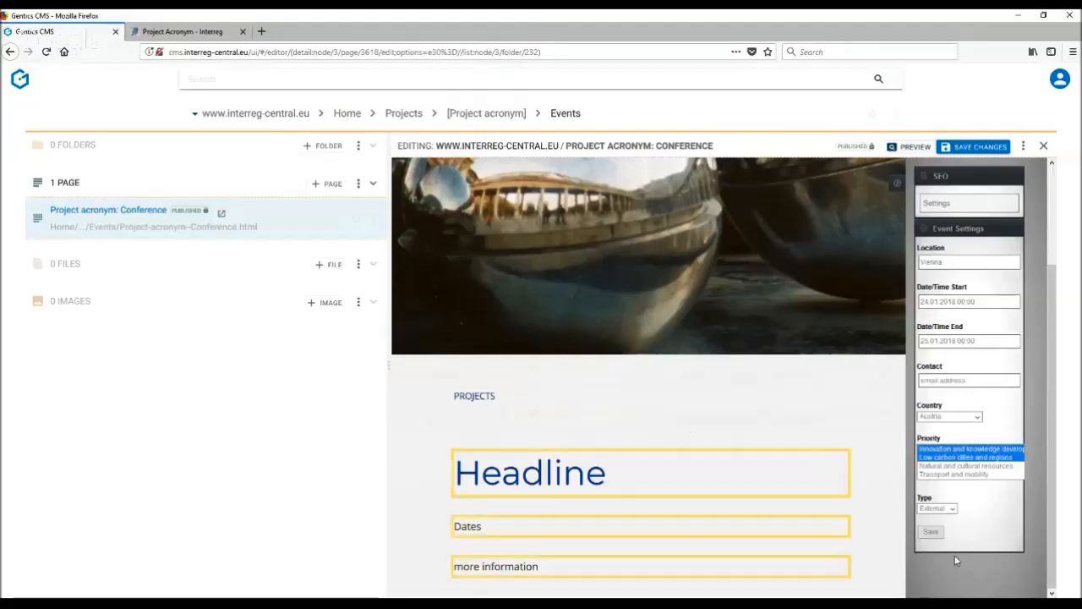
- Check the Vienna, Austria event dates 24.01.2018–25.01.2018 and save the event settings
{"action": "left_click", "coordinate": [968, 262]}
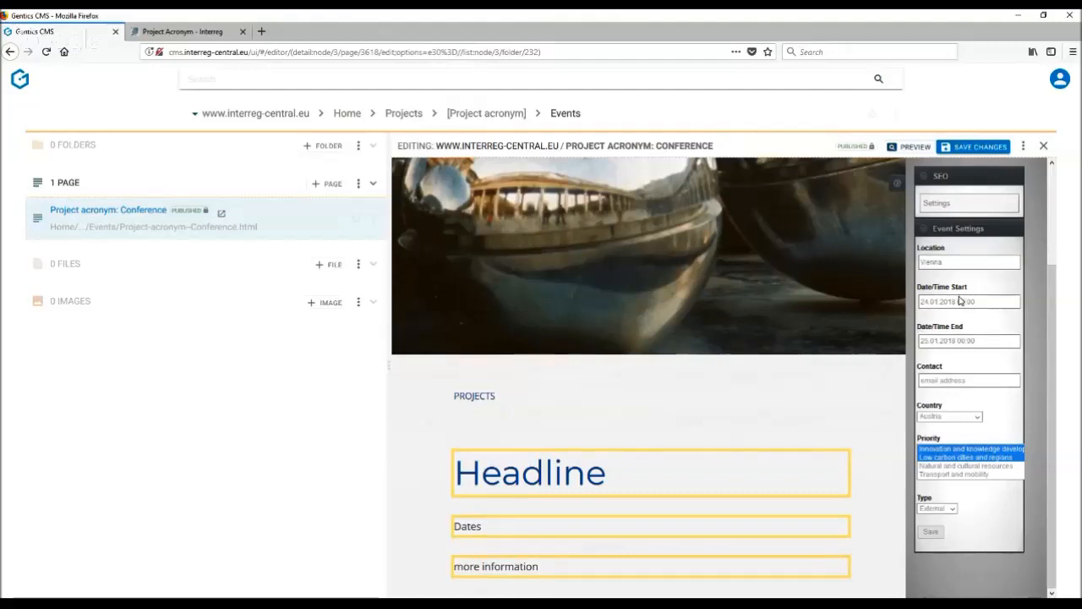
{"action": "left_click", "coordinate": [968, 380]}
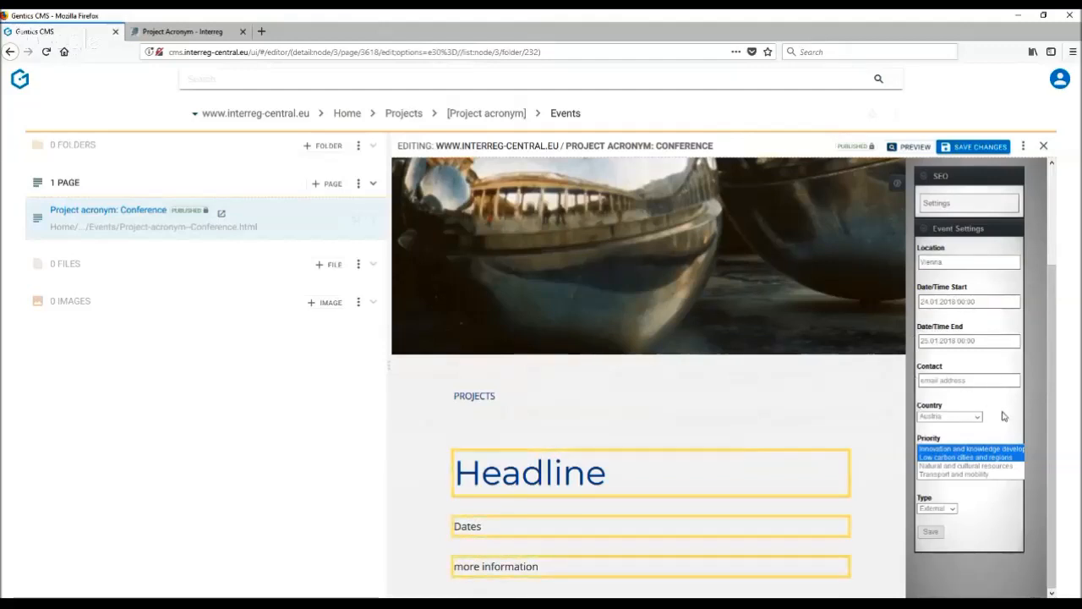
{"action": "mouse_move", "coordinate": [1067, 521]}
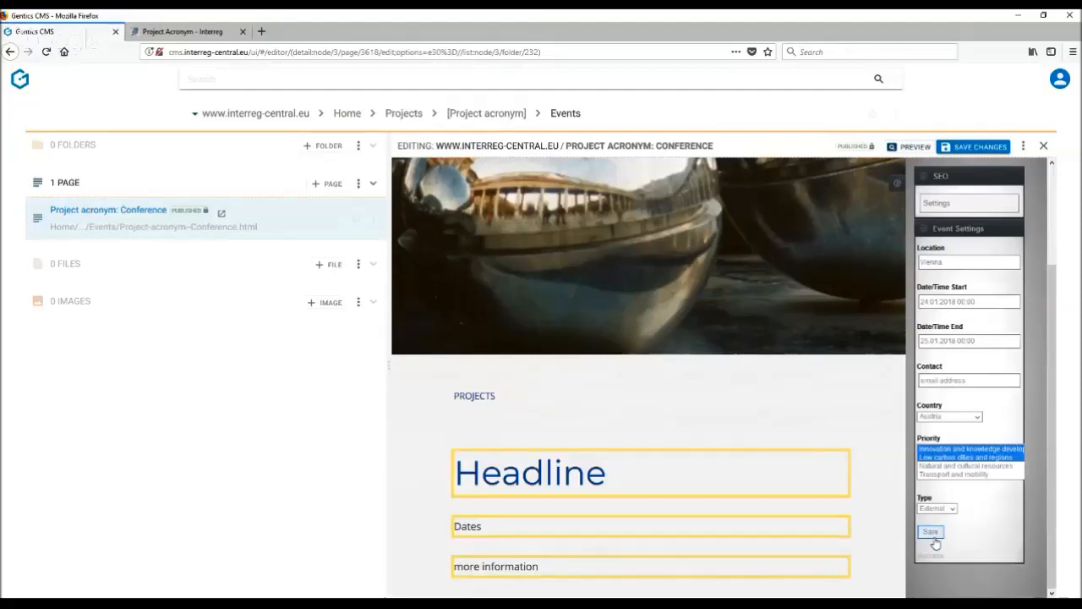
{"action": "left_click", "coordinate": [930, 531]}
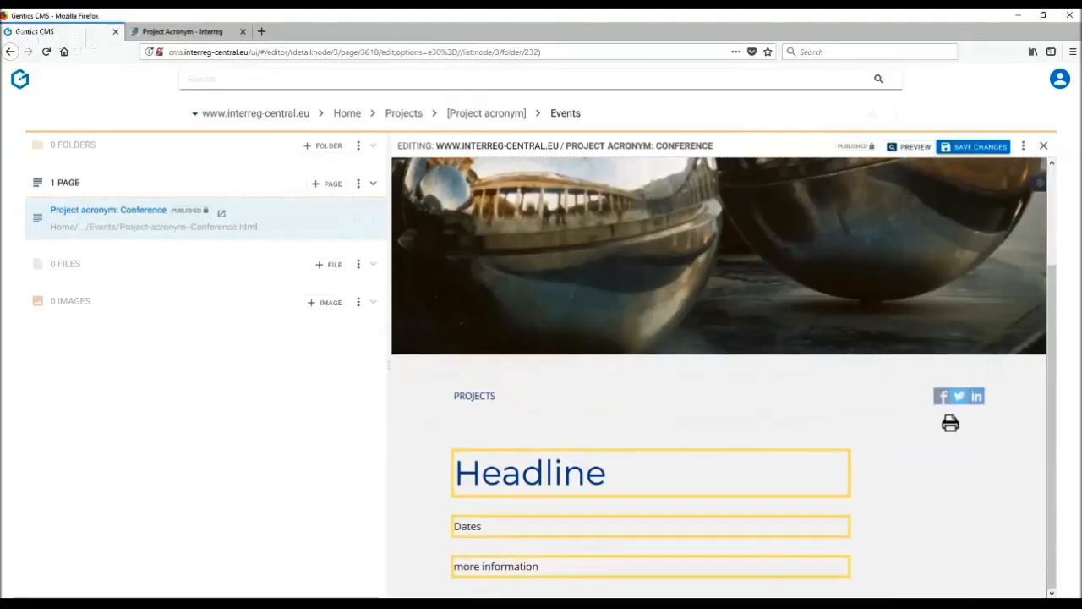
{"action": "mouse_move", "coordinate": [970, 152]}
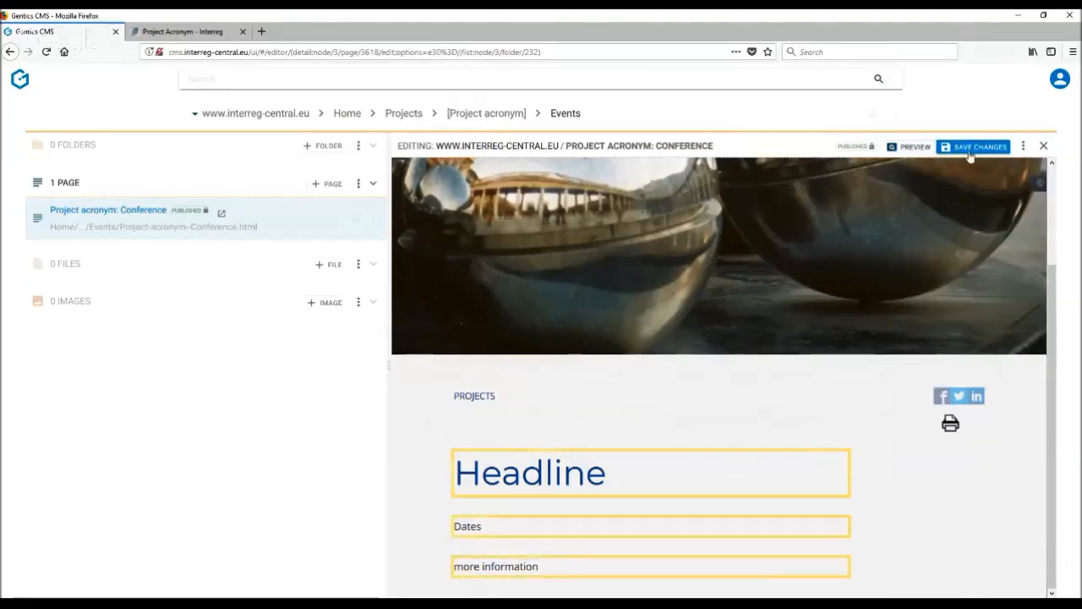
- Save the Conference page edits and close the page editor
{"action": "left_click", "coordinate": [973, 146]}
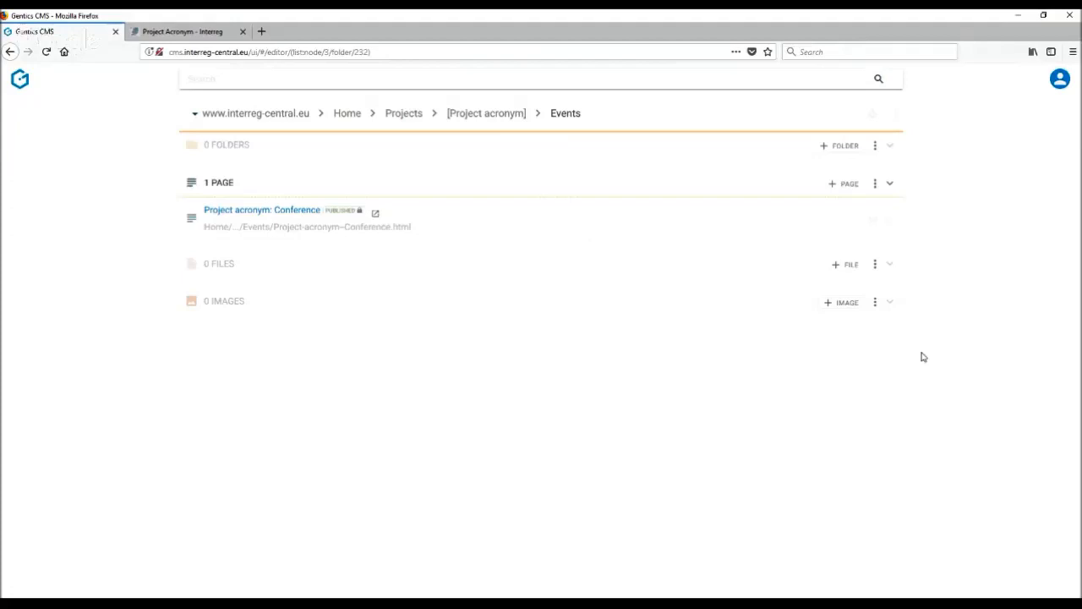
{"action": "mouse_move", "coordinate": [14, 159]}
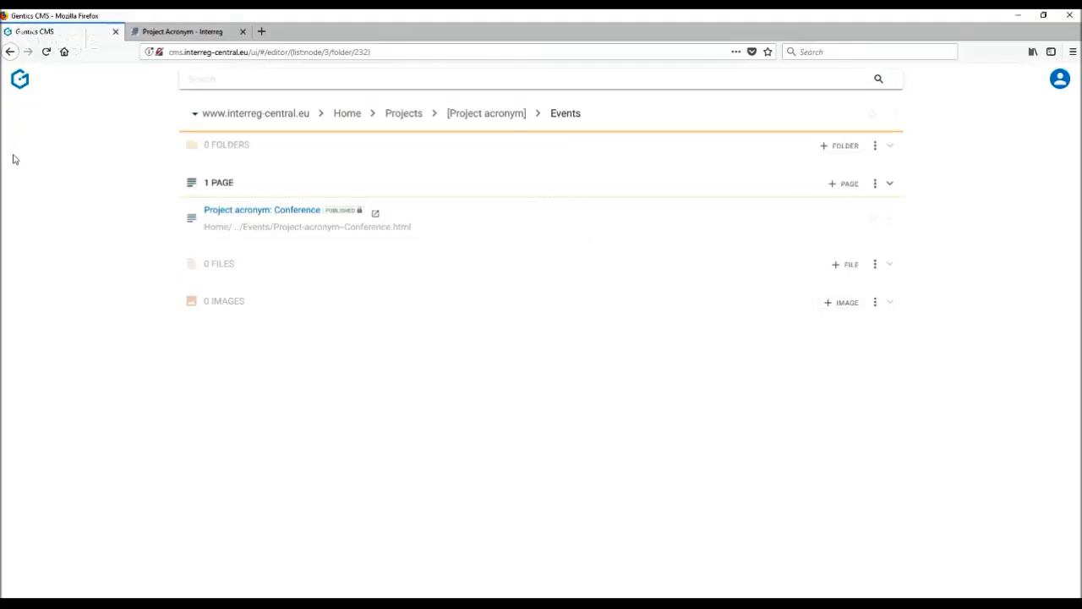
{"action": "mouse_move", "coordinate": [227, 100]}
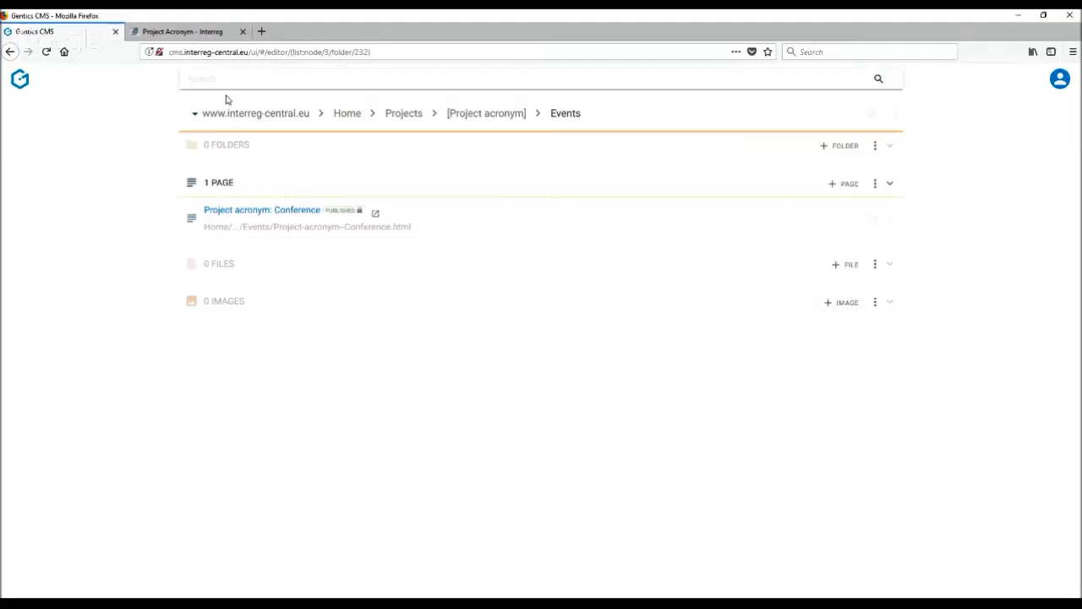
- Switch to the Project Acronym - Interreg browser tab with the live site
{"action": "left_click", "coordinate": [186, 31]}
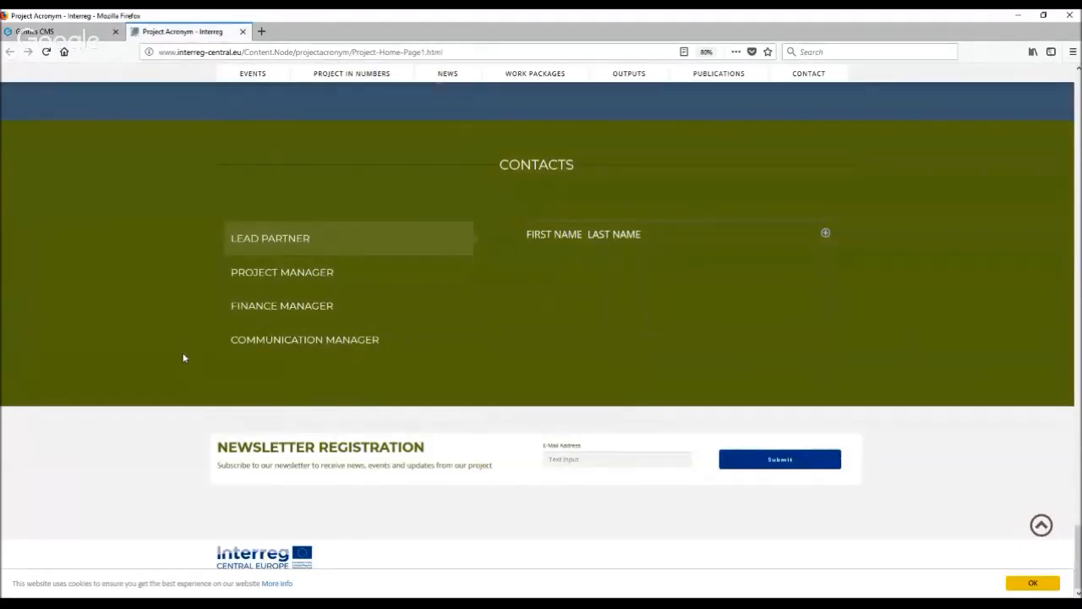
- Back in the CMS, create 'New page' with description 'describe it', keeping the default template
{"action": "left_click", "coordinate": [59, 31]}
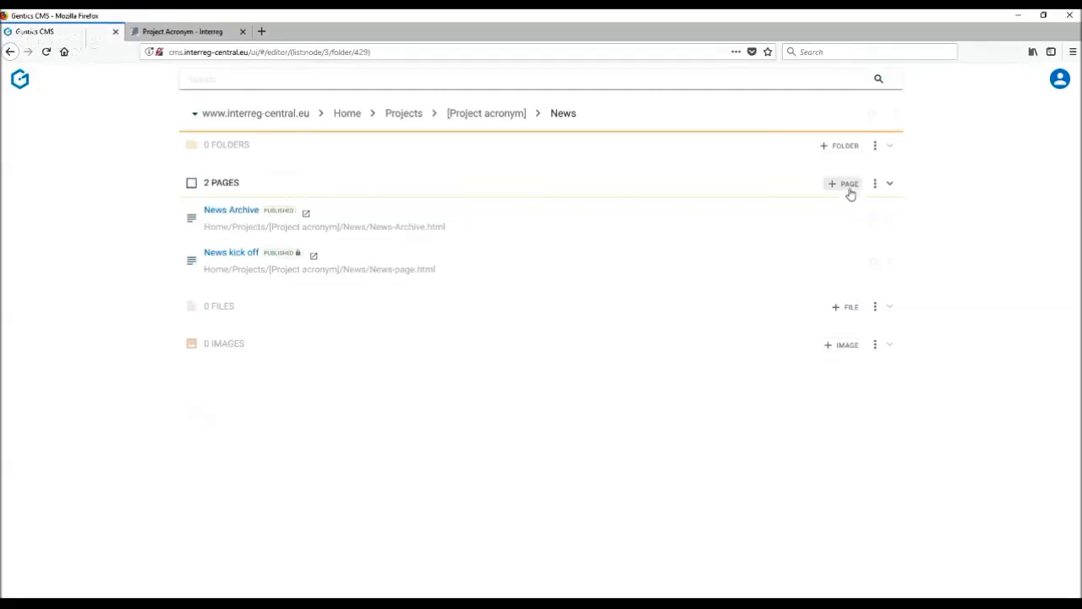
{"action": "left_click", "coordinate": [845, 183]}
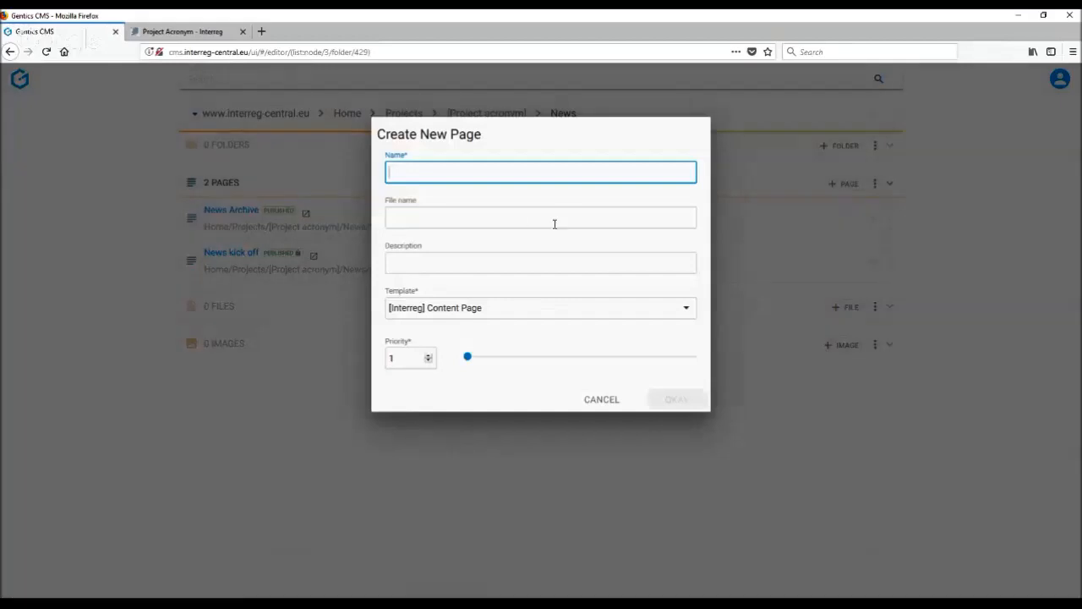
{"action": "type", "text": "New page"}
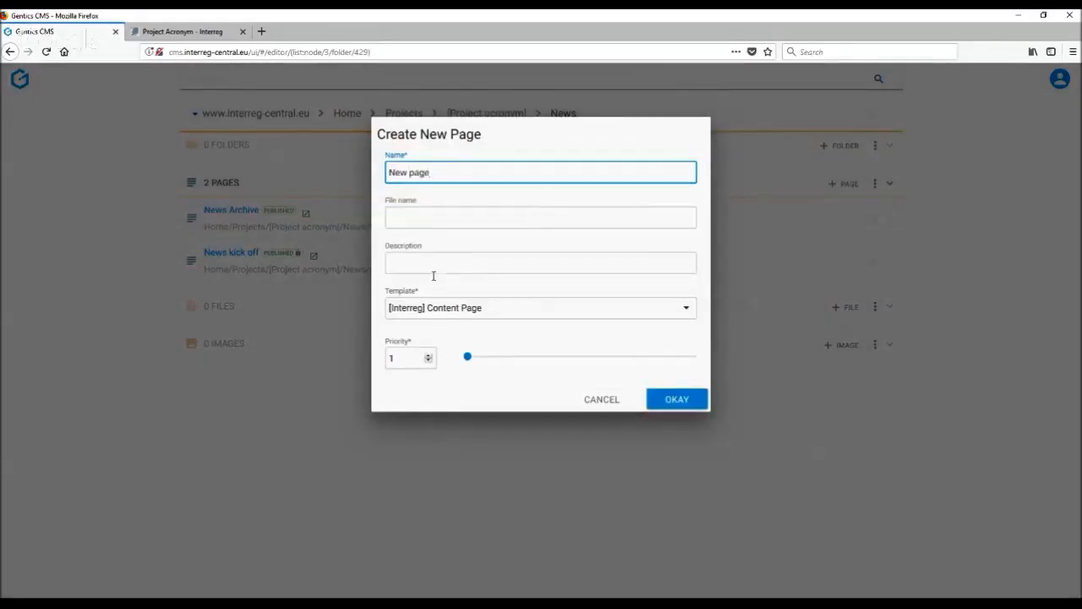
{"action": "type", "text": "desc"}
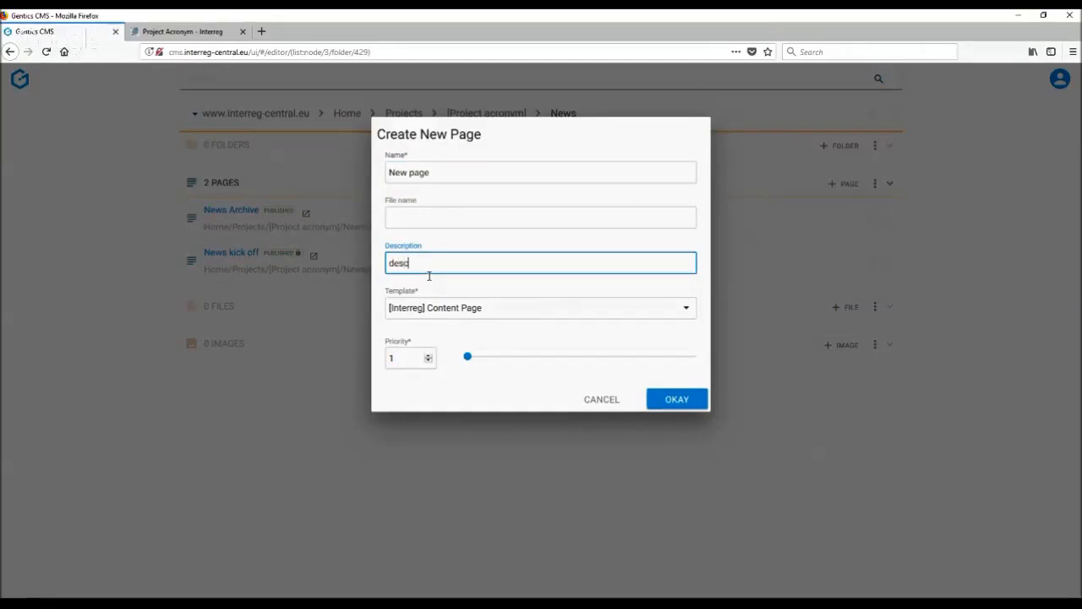
{"action": "type", "text": "describe it"}
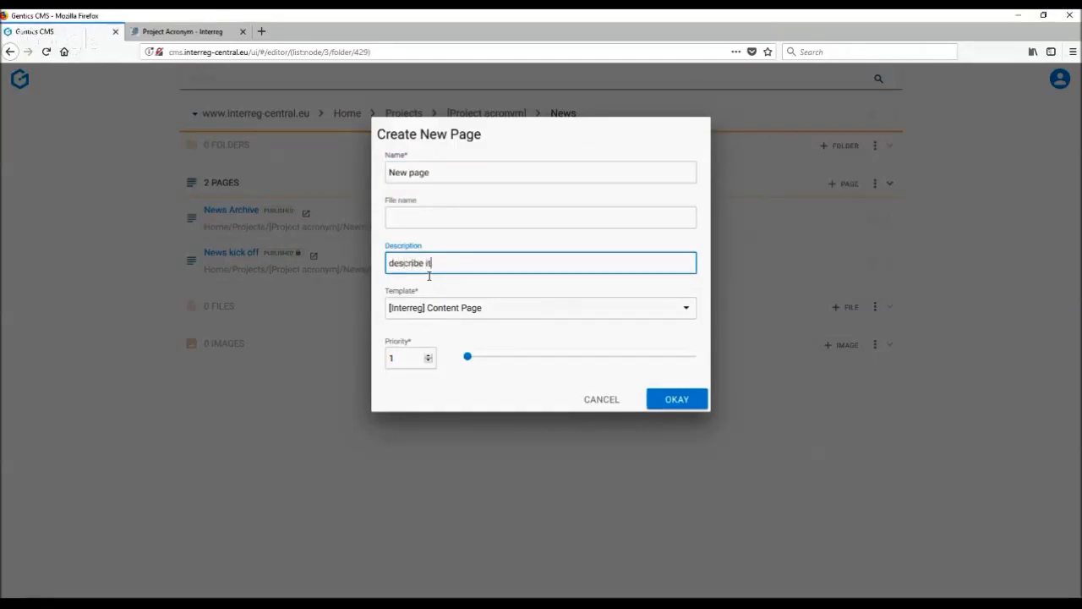
{"action": "mouse_move", "coordinate": [668, 374]}
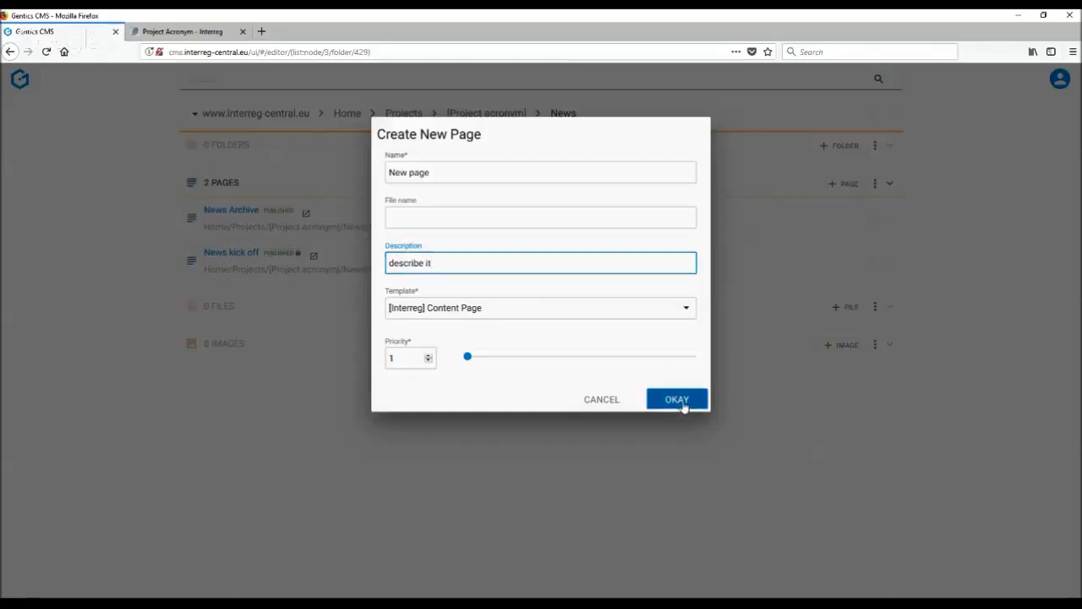
{"action": "left_click", "coordinate": [677, 398]}
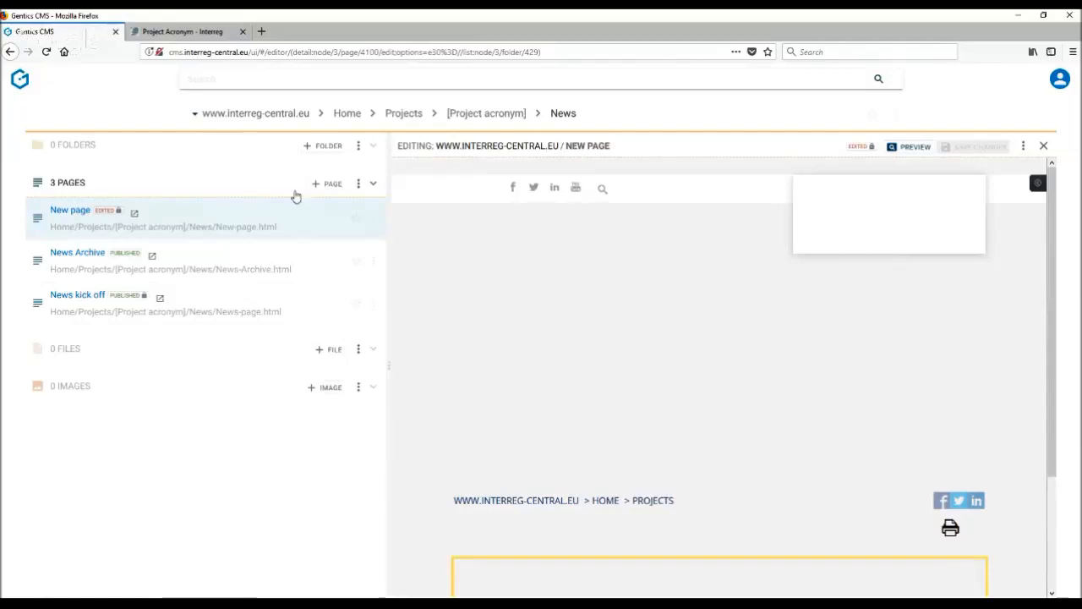
- Scroll through New page in the editor, then close the editor
{"action": "scroll", "scroll_direction": "down", "scroll_amount": 3}
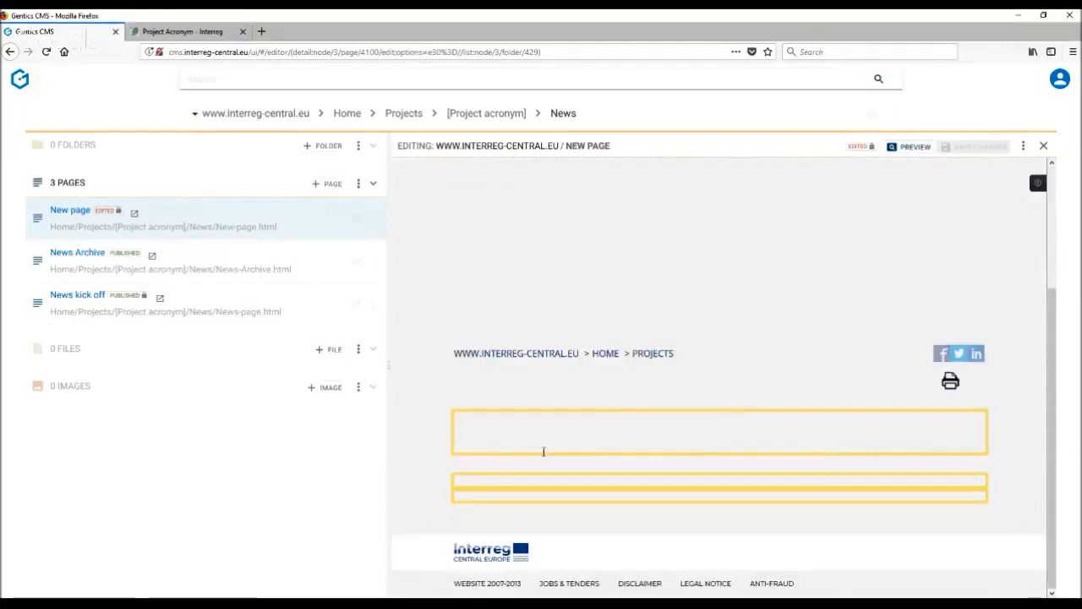
{"action": "left_click", "coordinate": [1043, 145]}
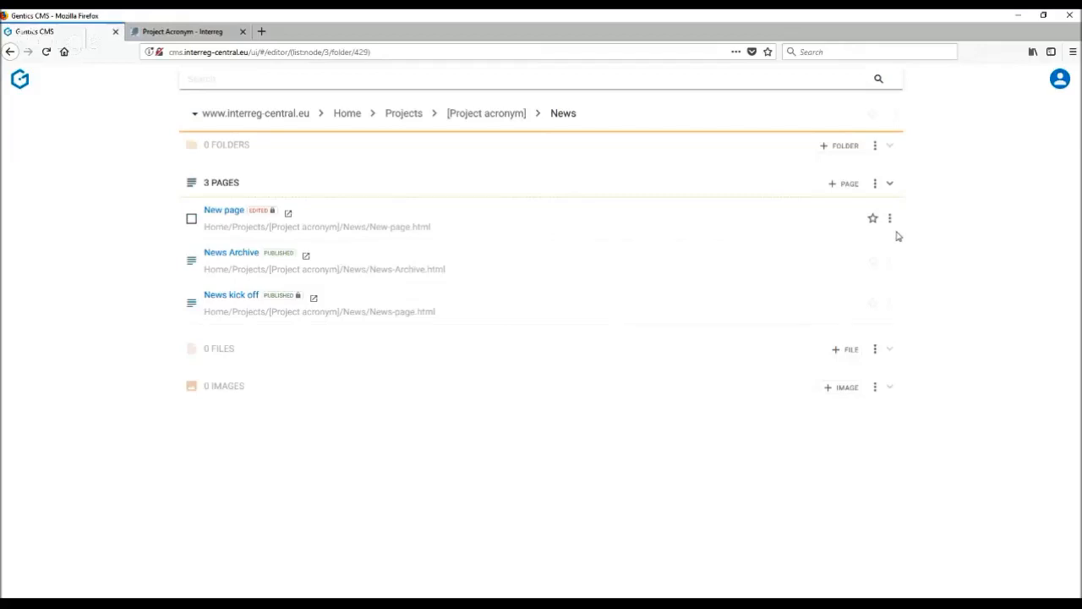
{"action": "mouse_move", "coordinate": [890, 227]}
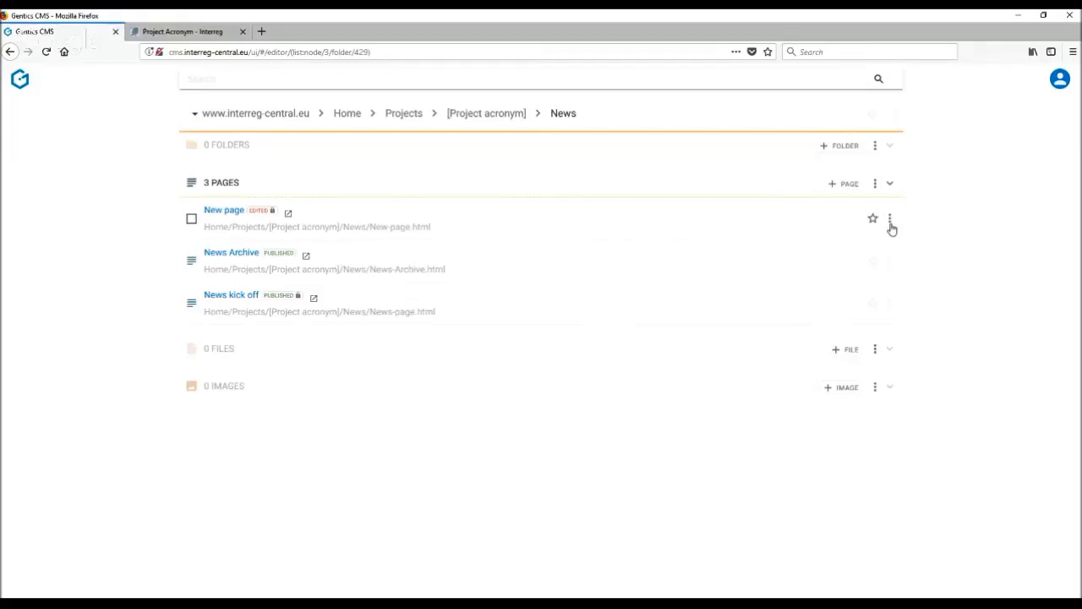
- Rename New page to 'New page name' in Properties, then publish it
{"action": "left_click", "coordinate": [890, 218]}
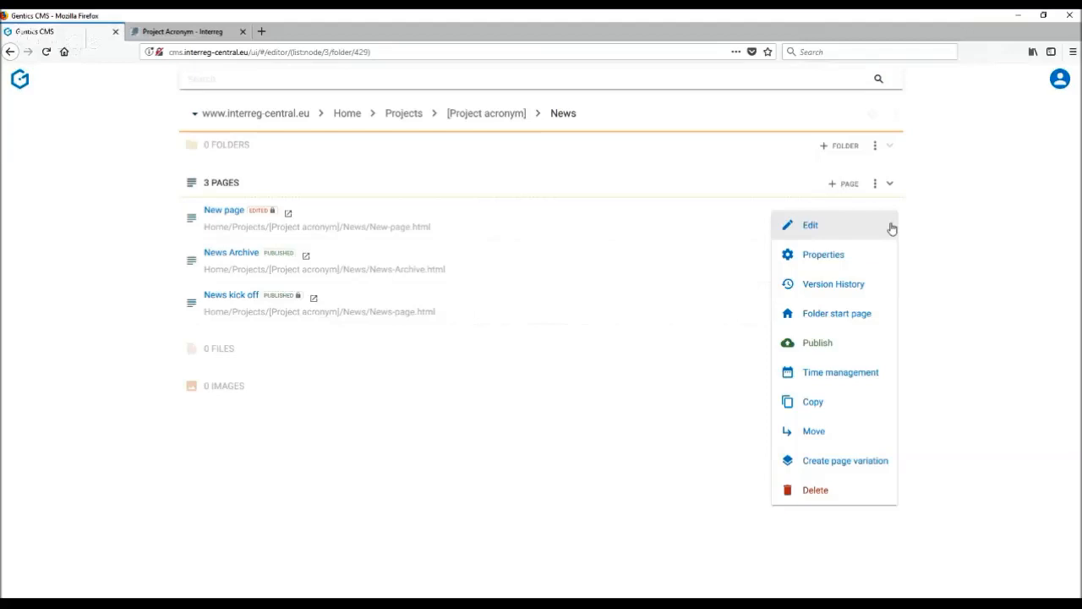
{"action": "left_click", "coordinate": [823, 255]}
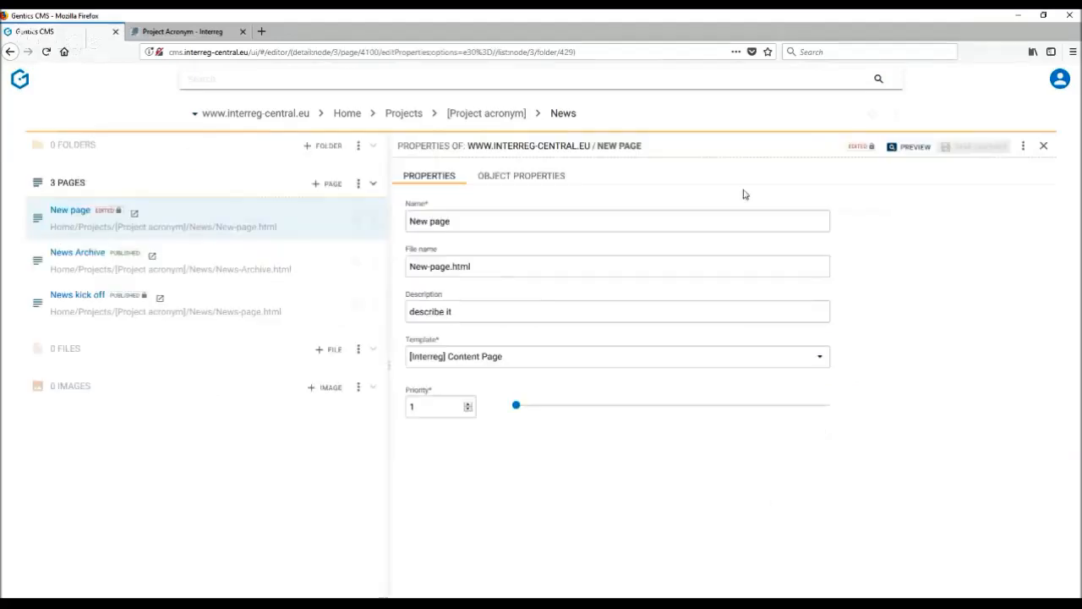
{"action": "left_click", "coordinate": [616, 221]}
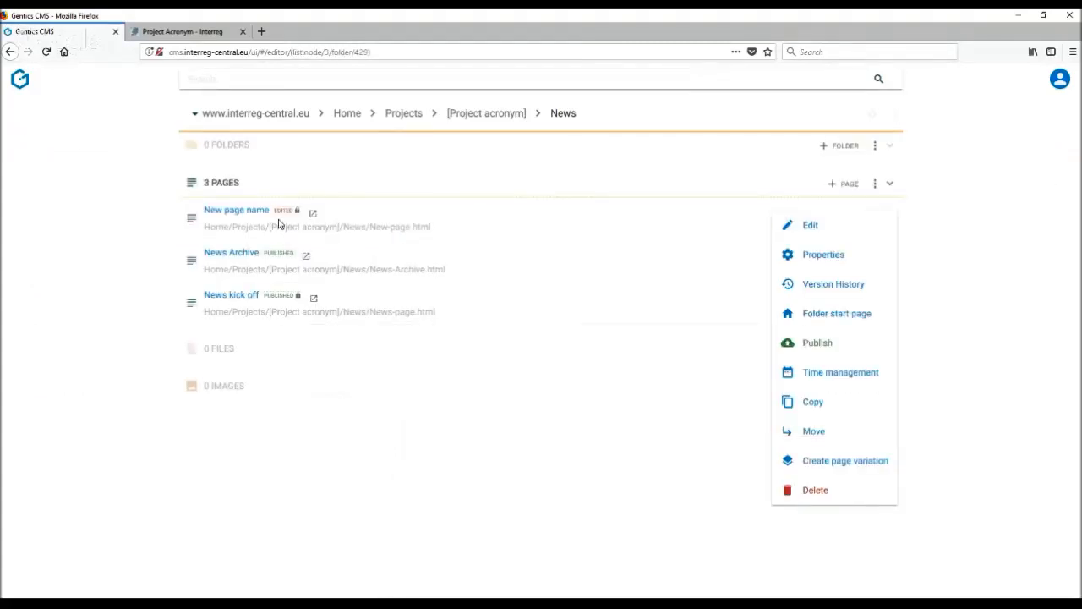
{"action": "mouse_move", "coordinate": [814, 352]}
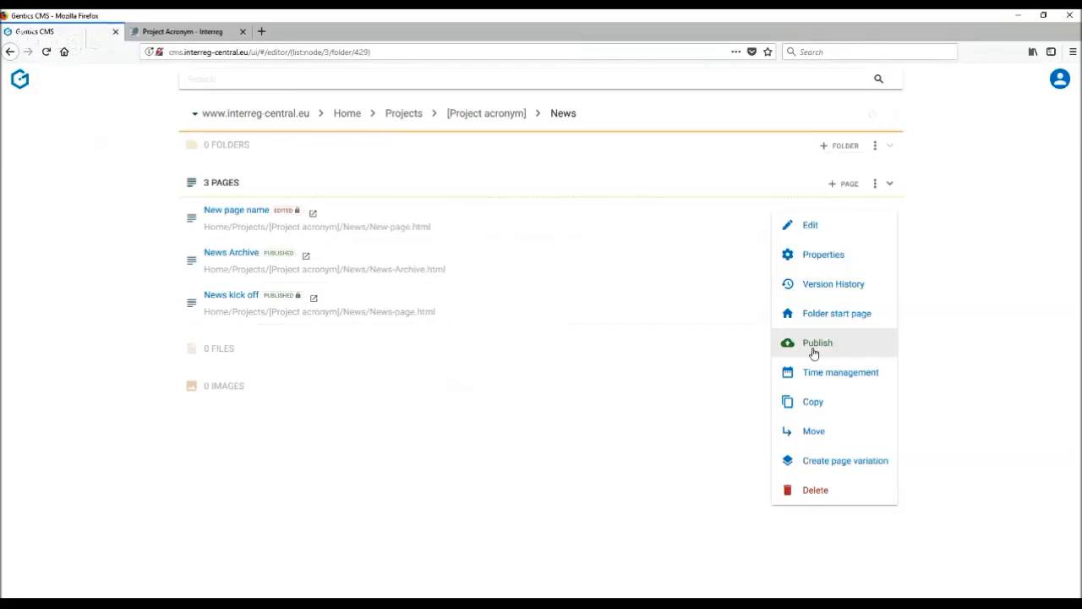
{"action": "left_click", "coordinate": [817, 343]}
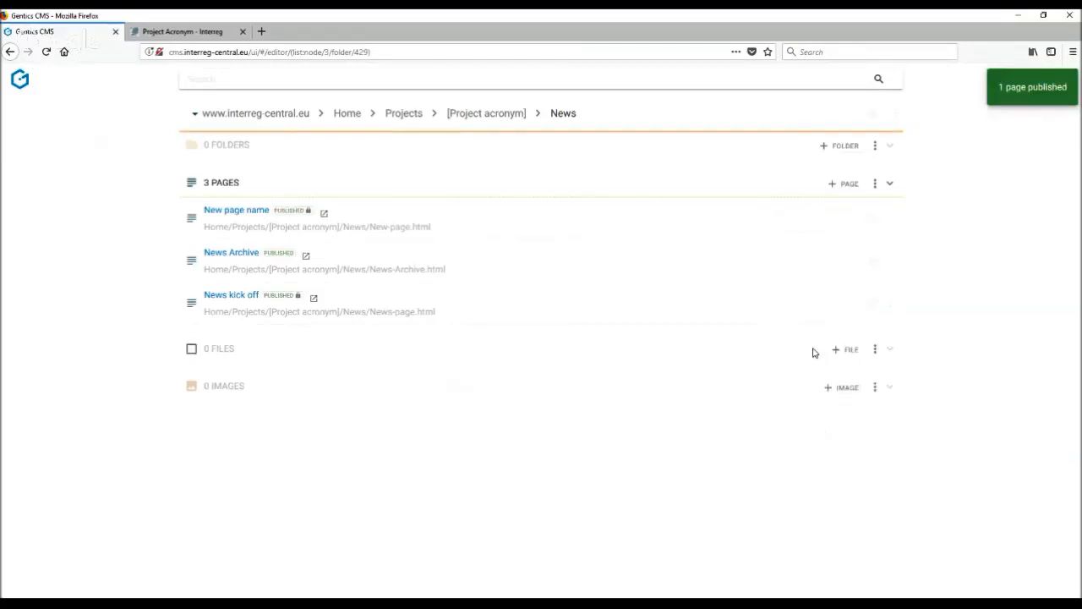
{"action": "mouse_move", "coordinate": [889, 228]}
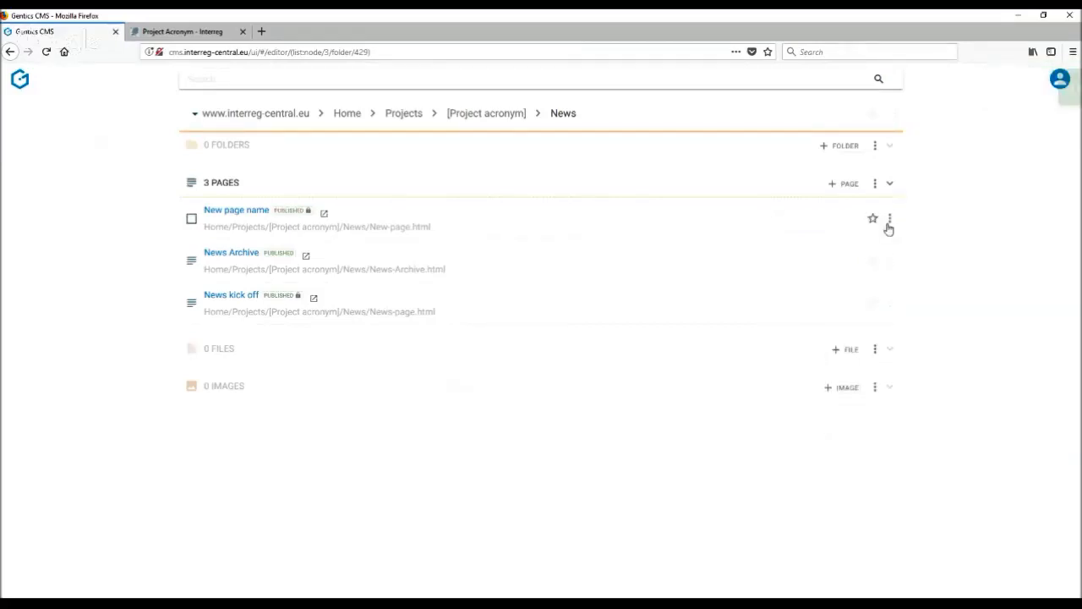
- Open the three-dot actions menu for the published 'New page name' page
{"action": "left_click", "coordinate": [889, 218]}
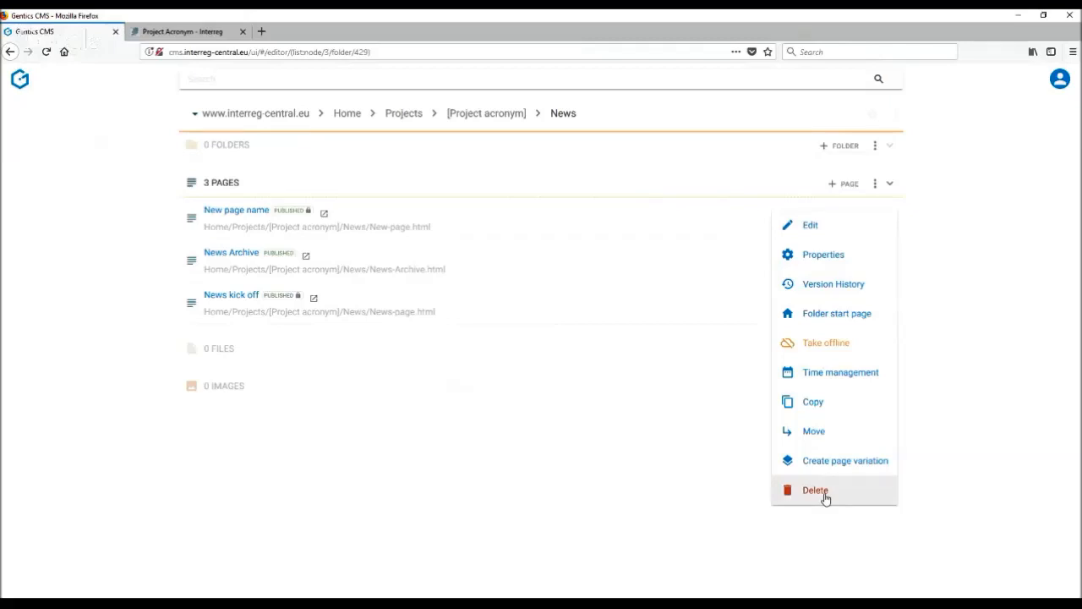
{"action": "mouse_move", "coordinate": [816, 342]}
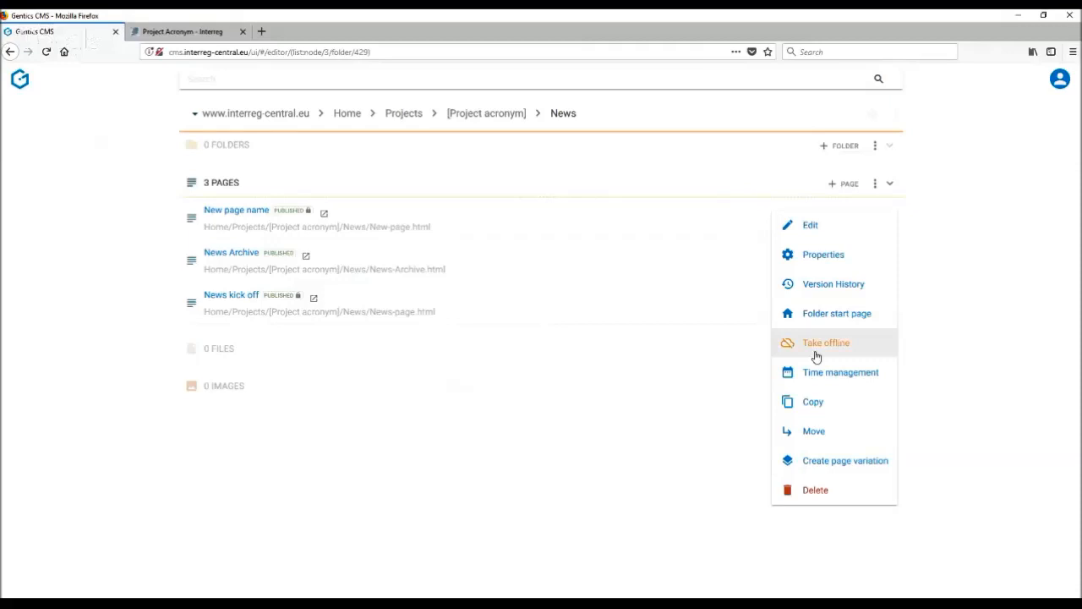
{"action": "mouse_move", "coordinate": [811, 402]}
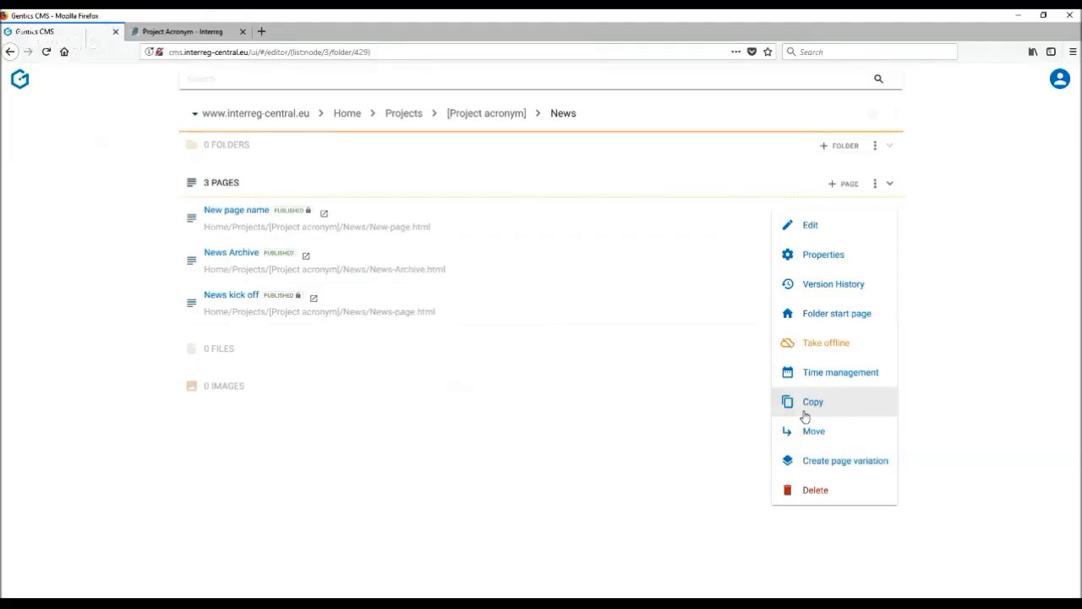
{"action": "mouse_move", "coordinate": [835, 312]}
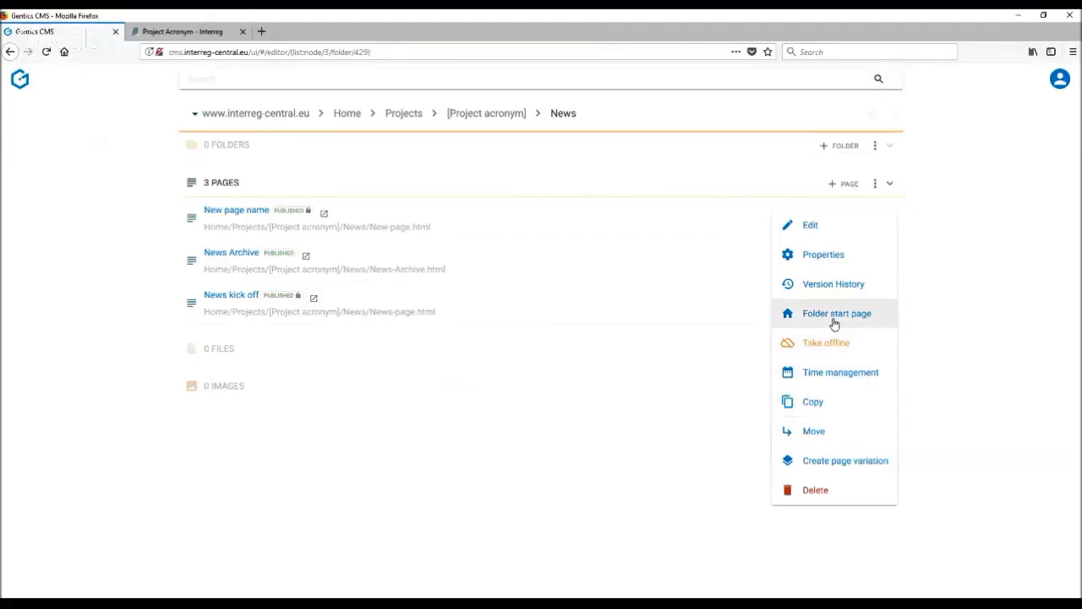